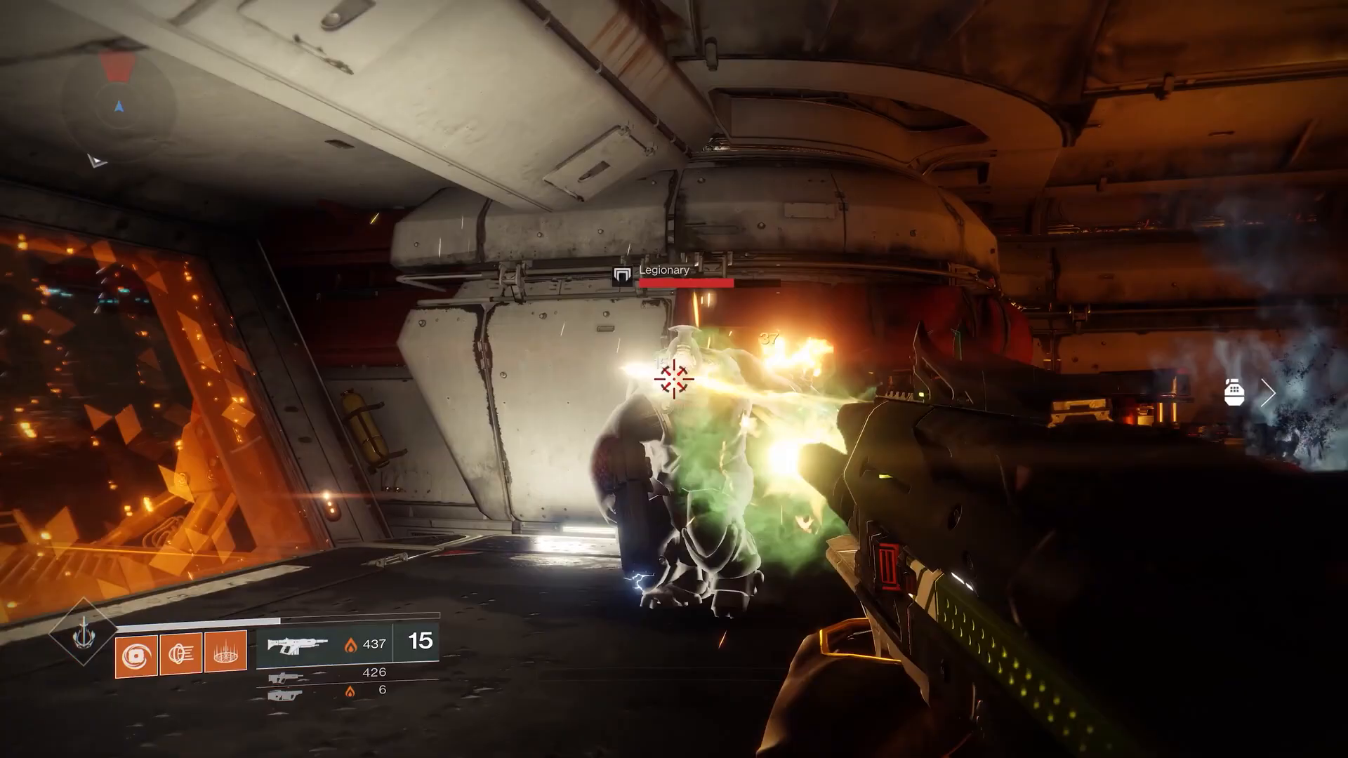
Fire the auto rifle at the Legionary, dropping its health and leaving 11 rounds
click(674, 379)
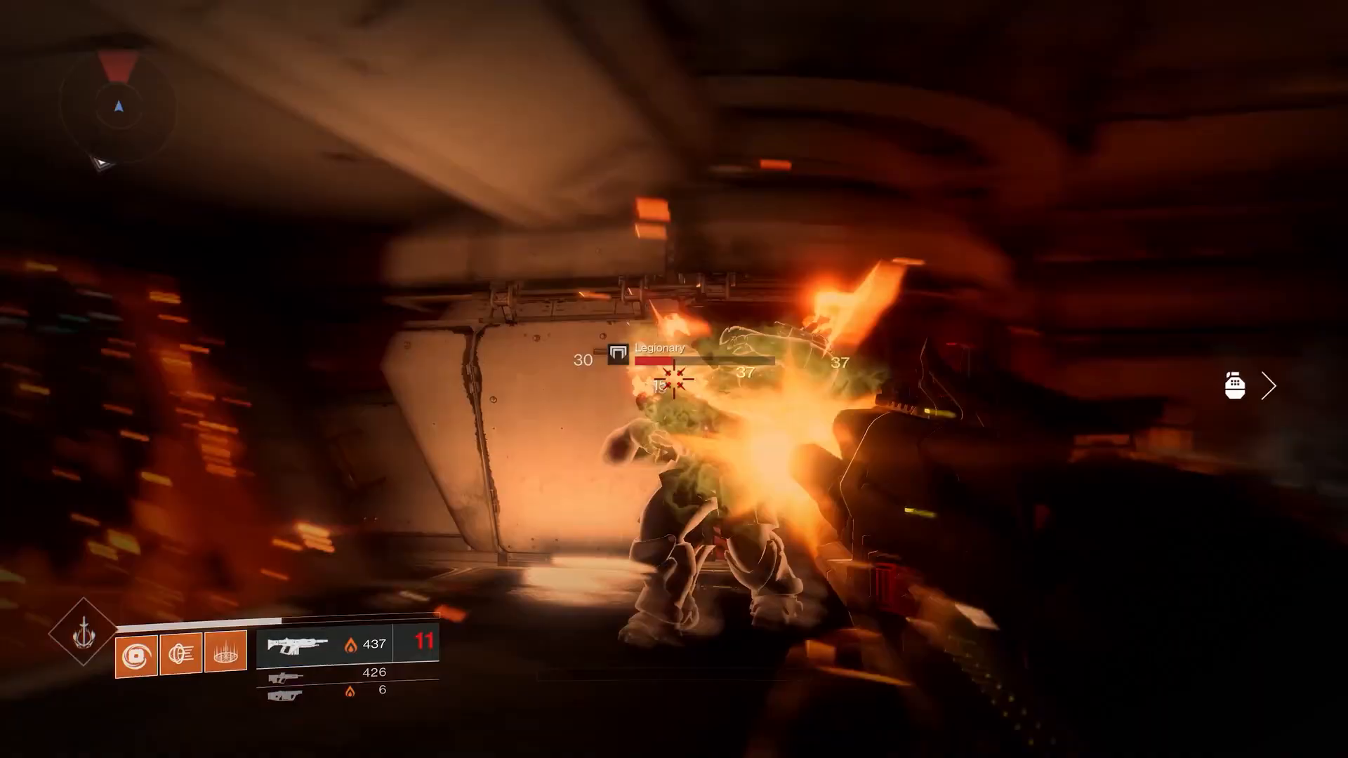